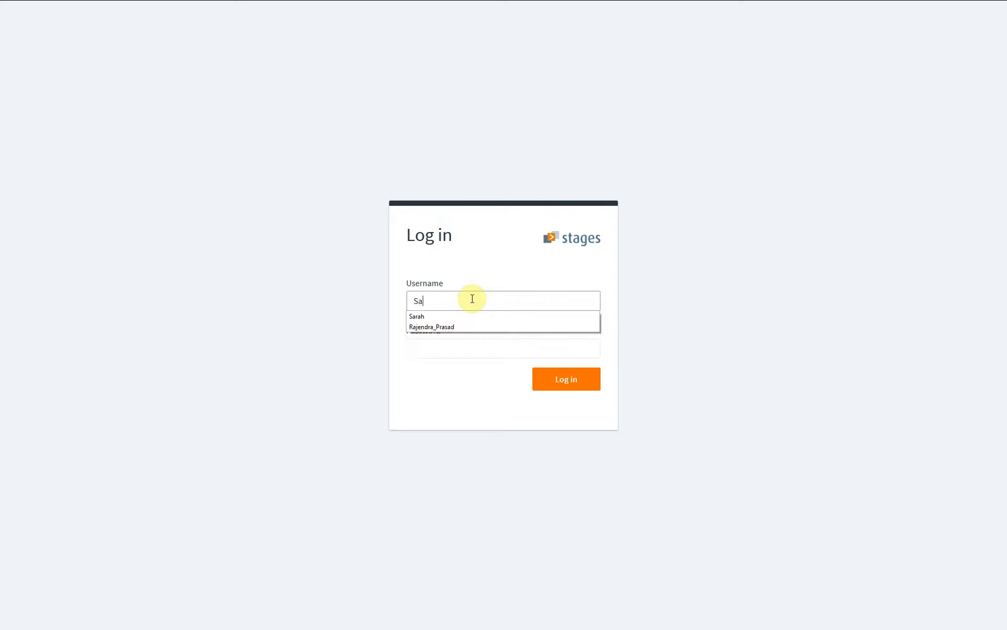
- Log in with the suggested demo username to reach the Company workspace home
click(416, 316)
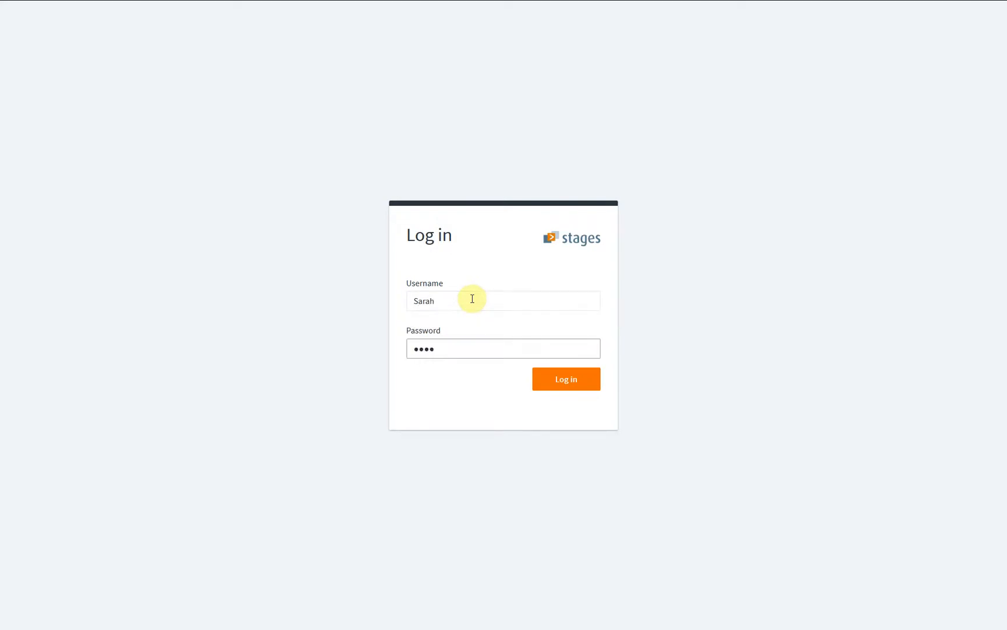
click(565, 379)
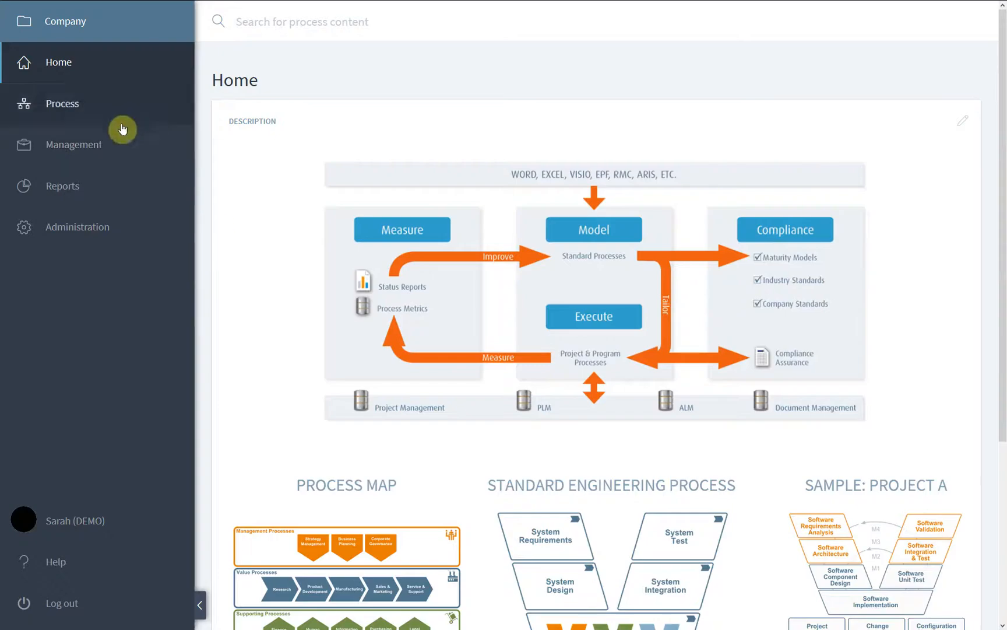
mouse_move(92, 521)
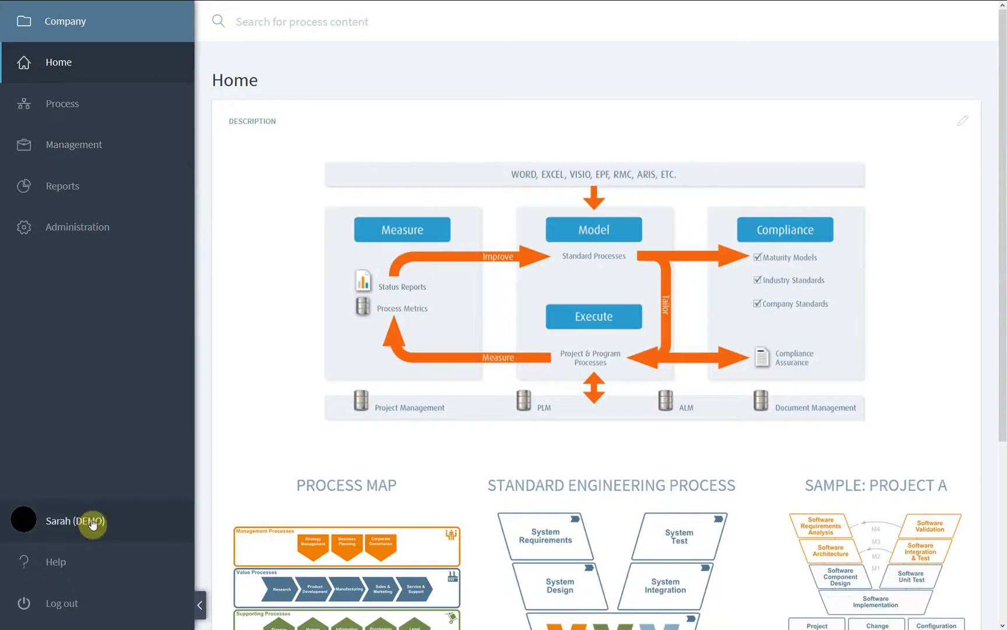
- Upload the downloaded photo of the woman in the red beanie as the profile picture and save the crop
click(74, 520)
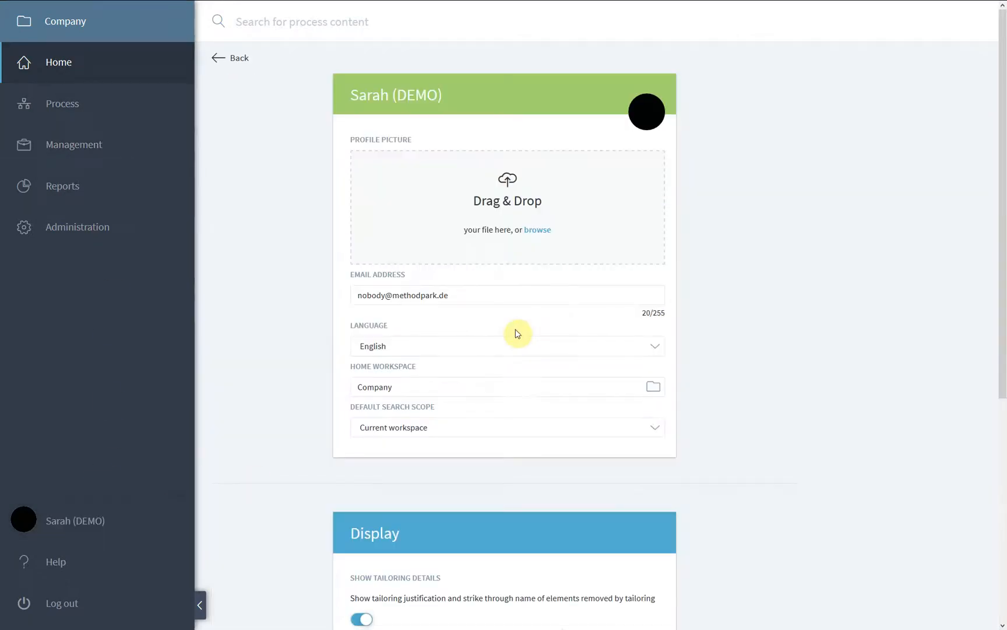
mouse_move(574, 219)
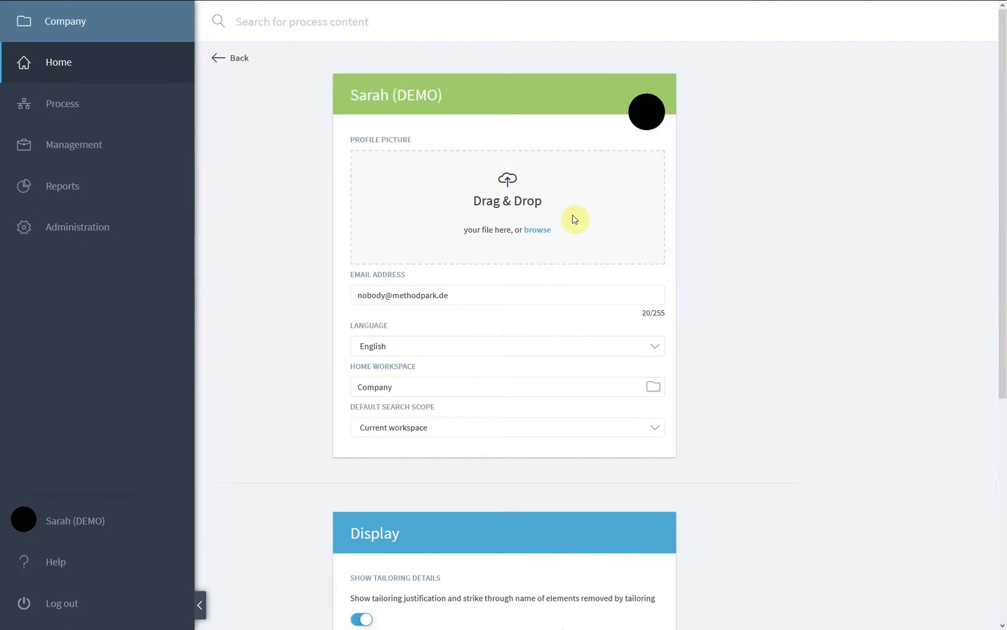
click(538, 230)
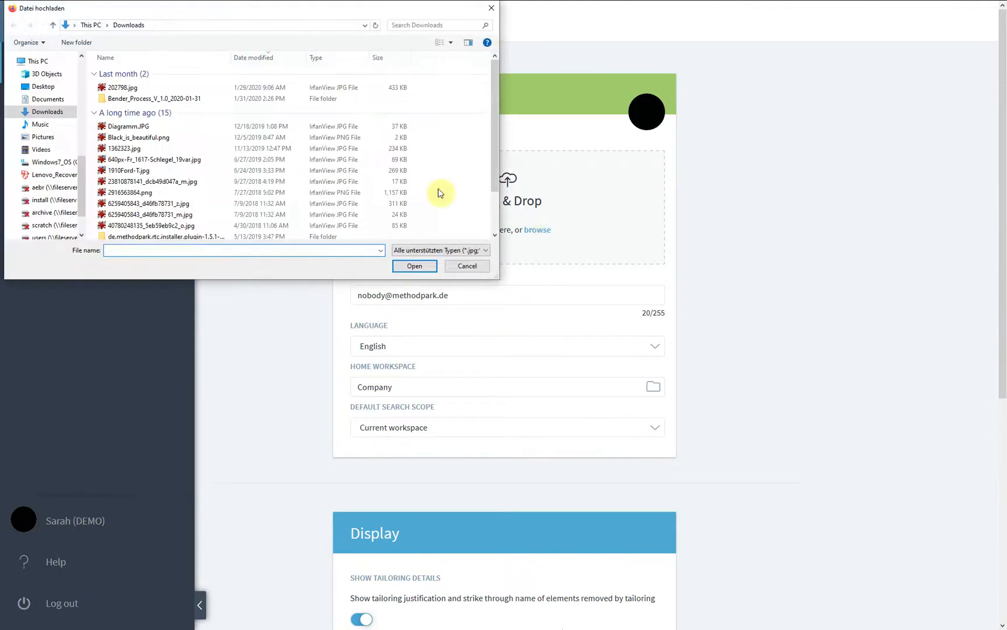
click(165, 87)
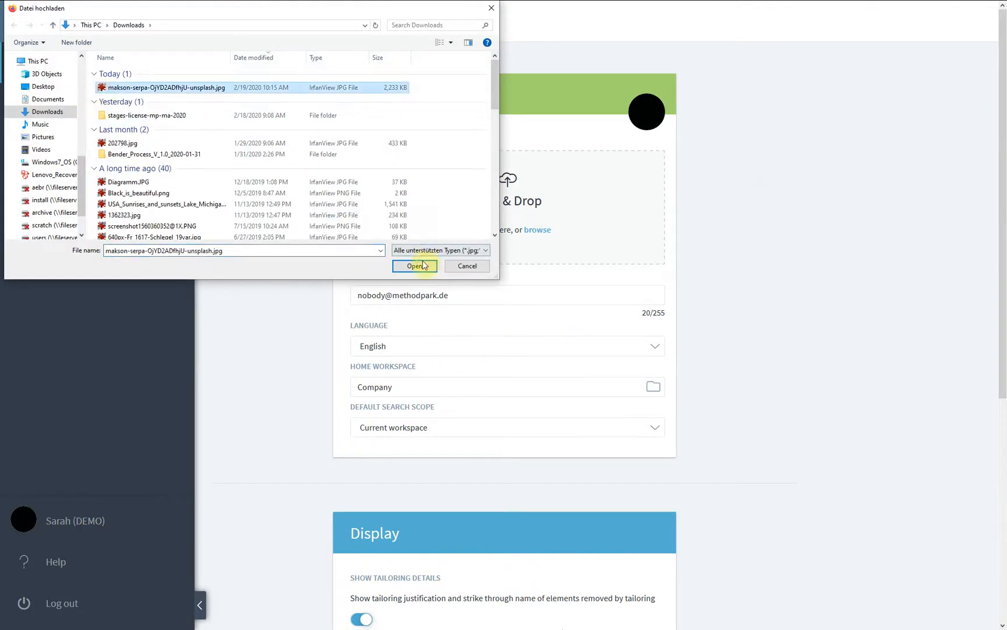
click(414, 266)
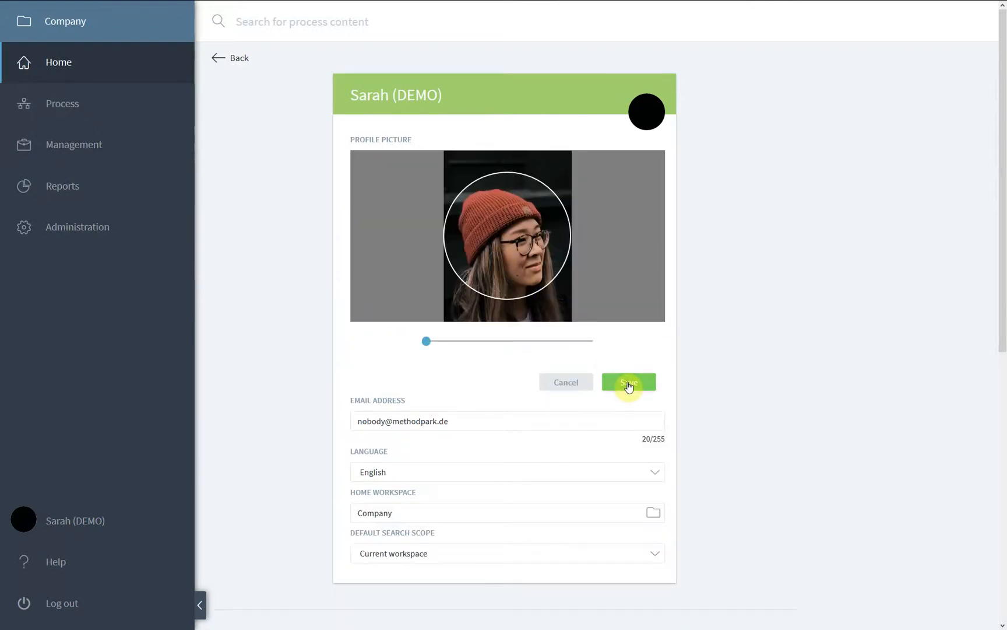
click(629, 381)
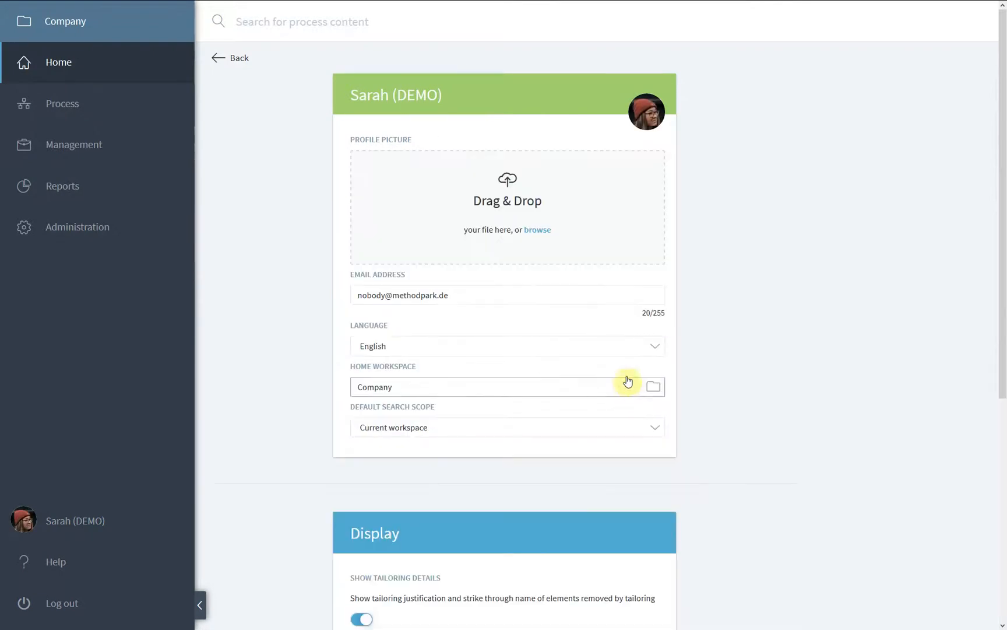
click(508, 345)
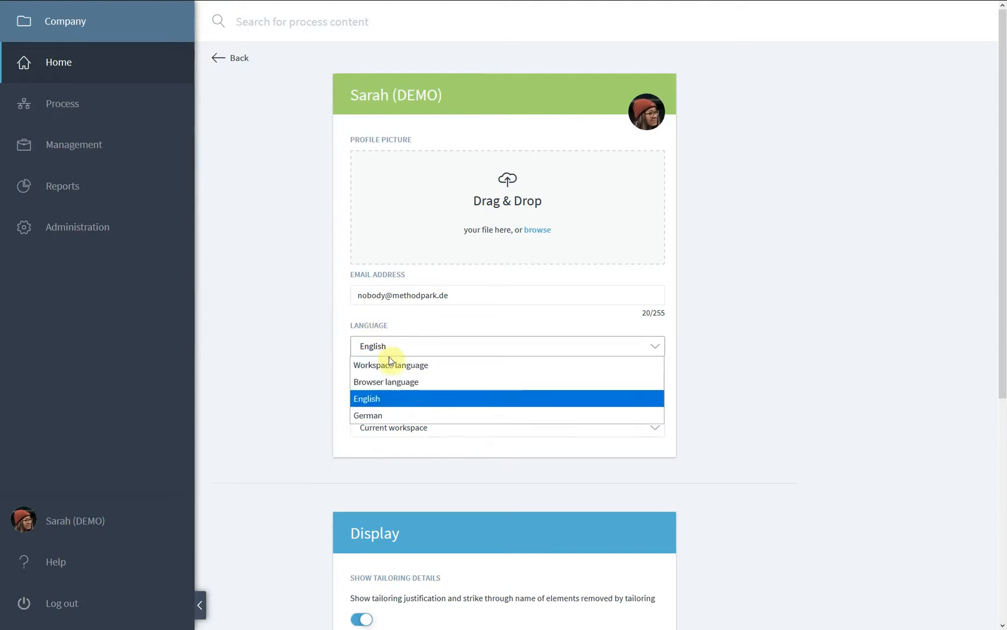
- Keep English as the language and choose Software Engineering (Project A) as the home workspace
click(378, 397)
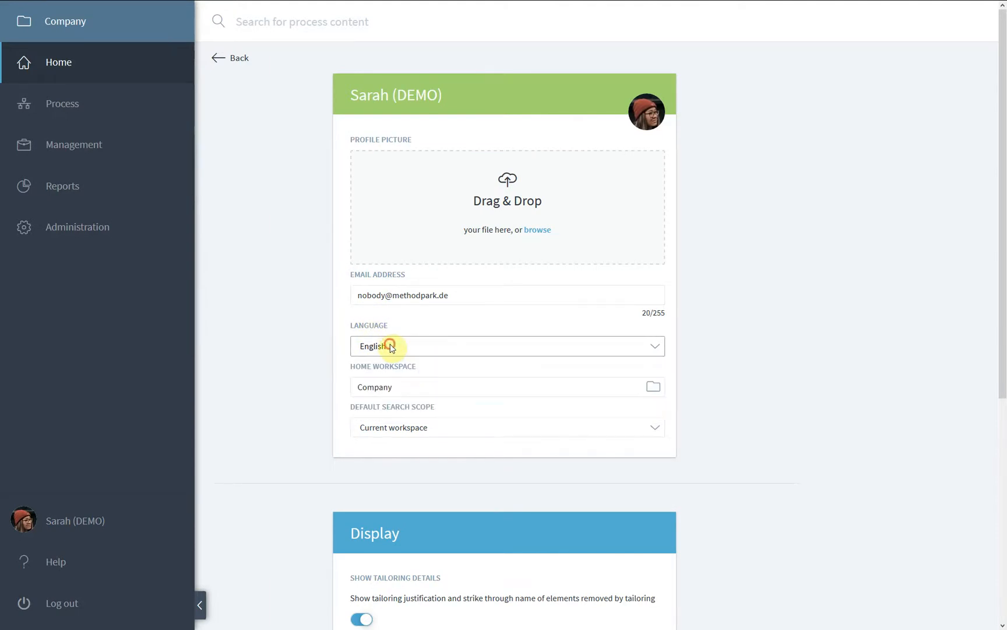
click(653, 388)
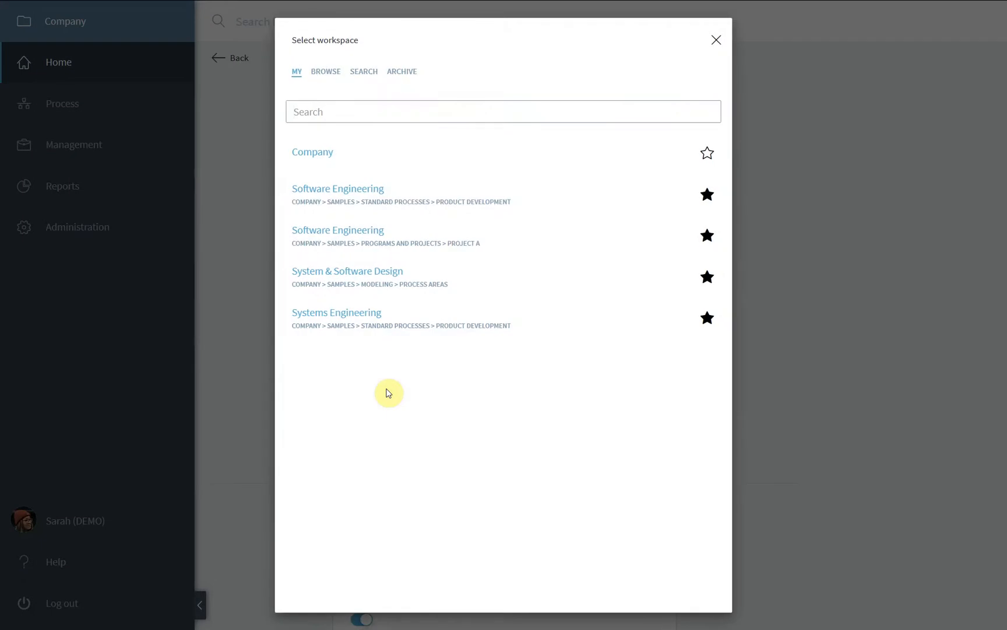
mouse_move(411, 261)
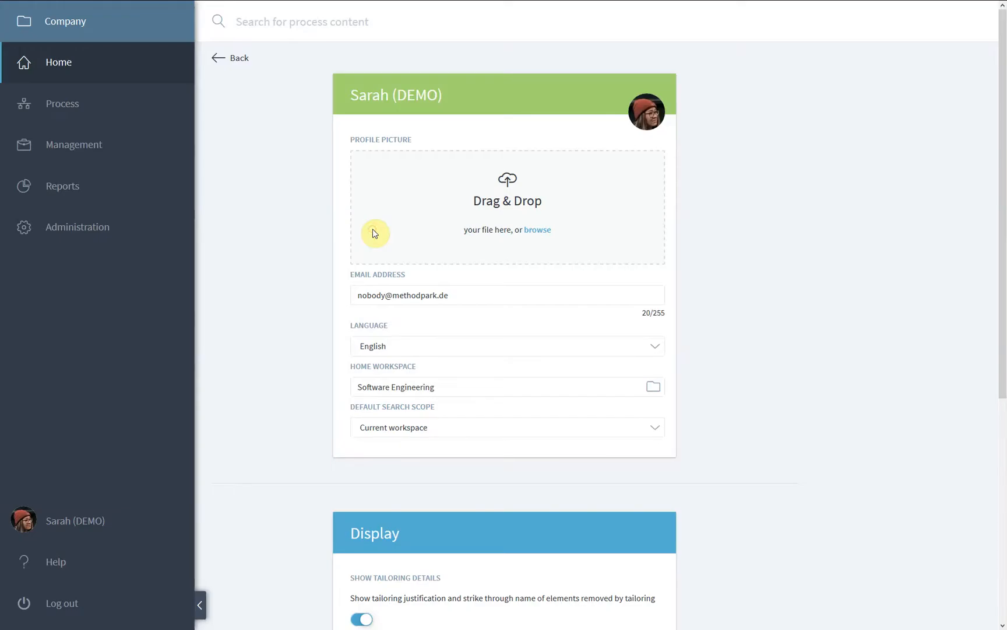
mouse_move(562, 443)
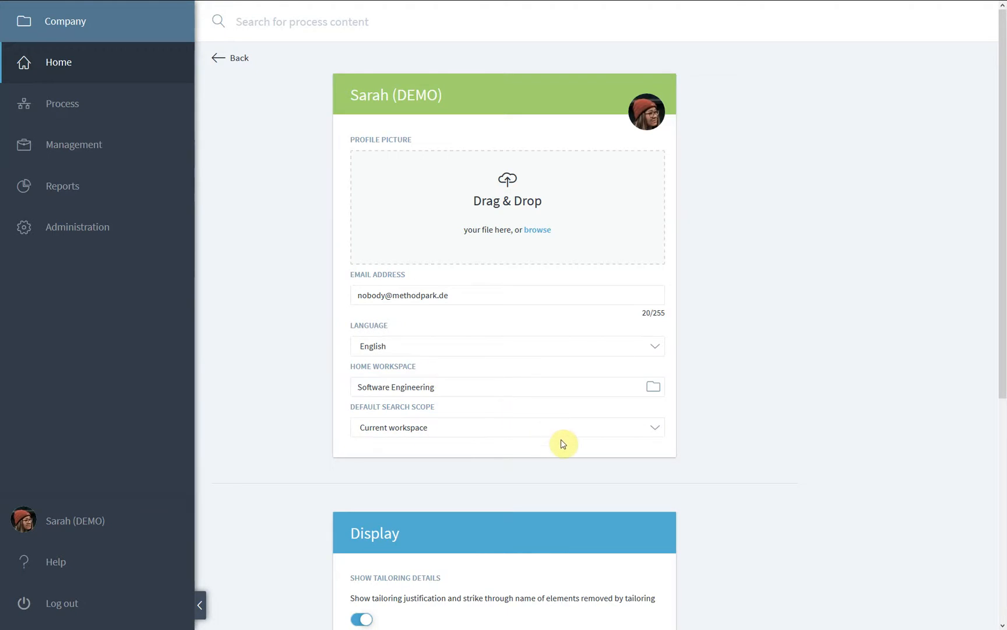
- Under Security and Privacy, enter the old and new passwords and change the password
scroll(down, 3)
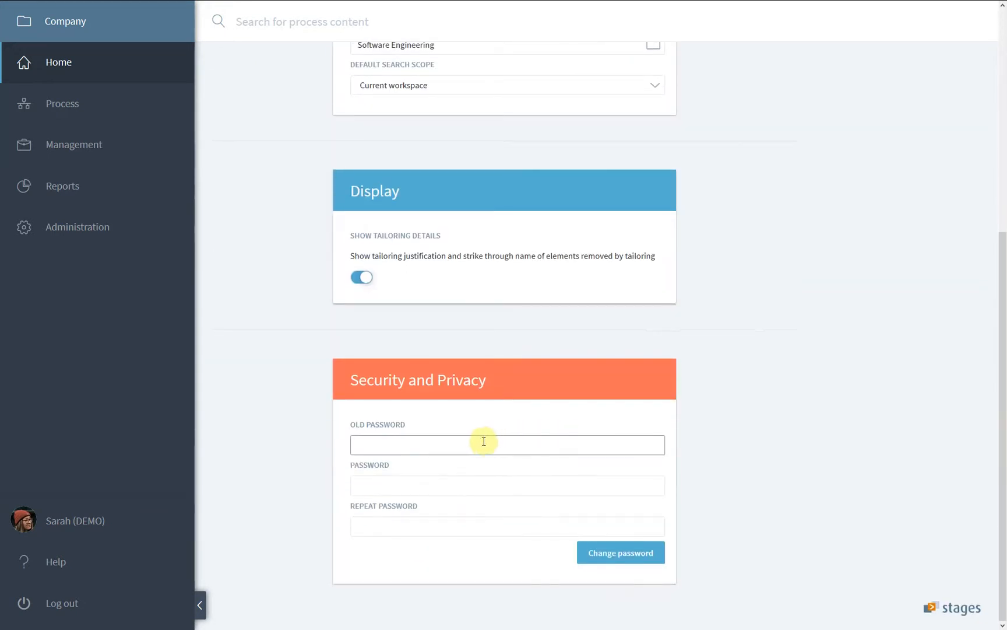
text(•)
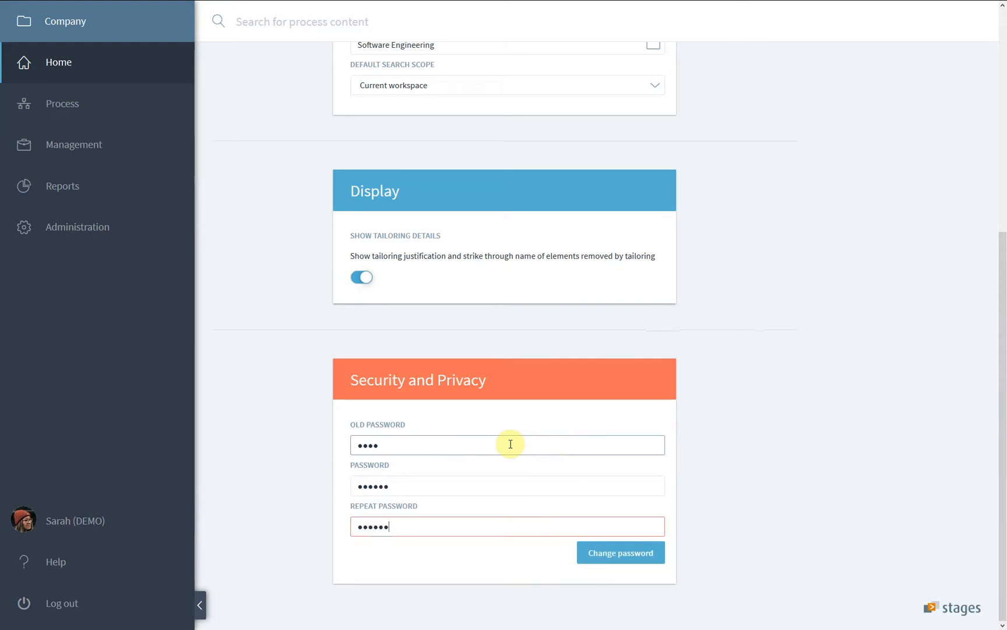
click(621, 553)
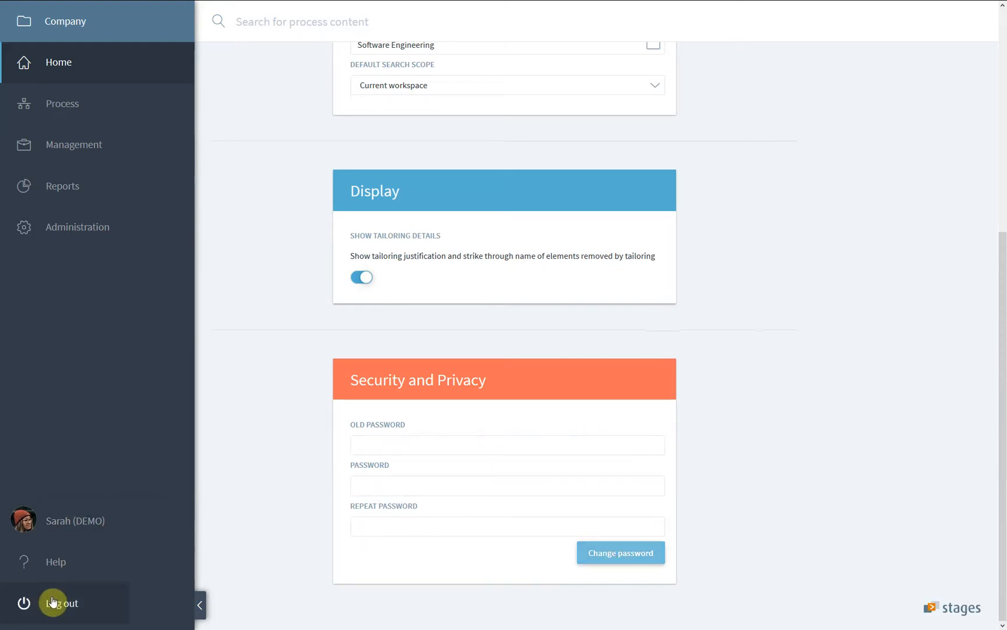
- Log out and log back in with the new password, landing on the Software Engineering home page
click(61, 603)
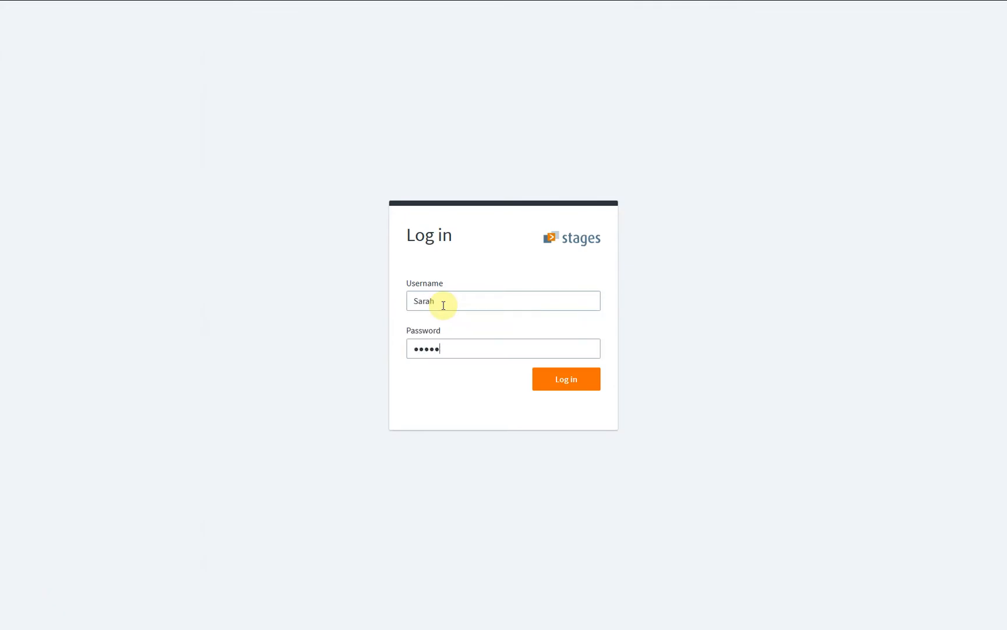
click(564, 379)
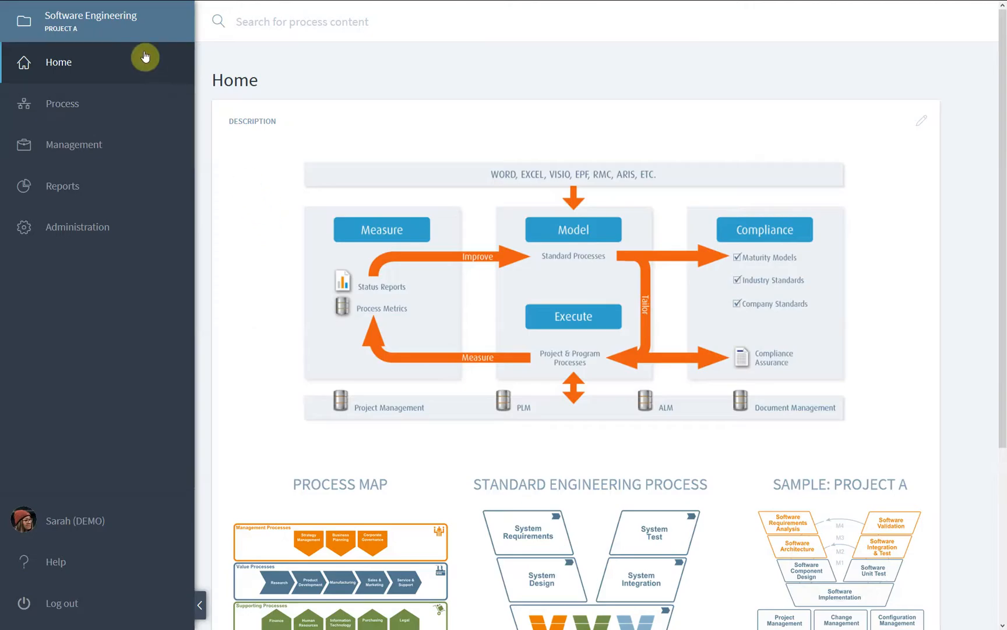
mouse_move(120, 28)
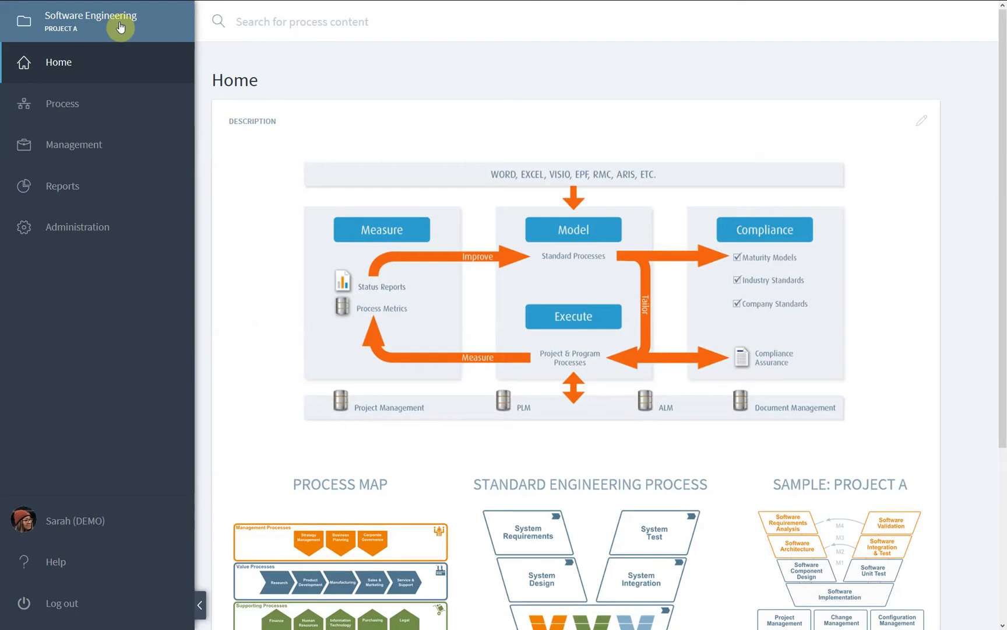